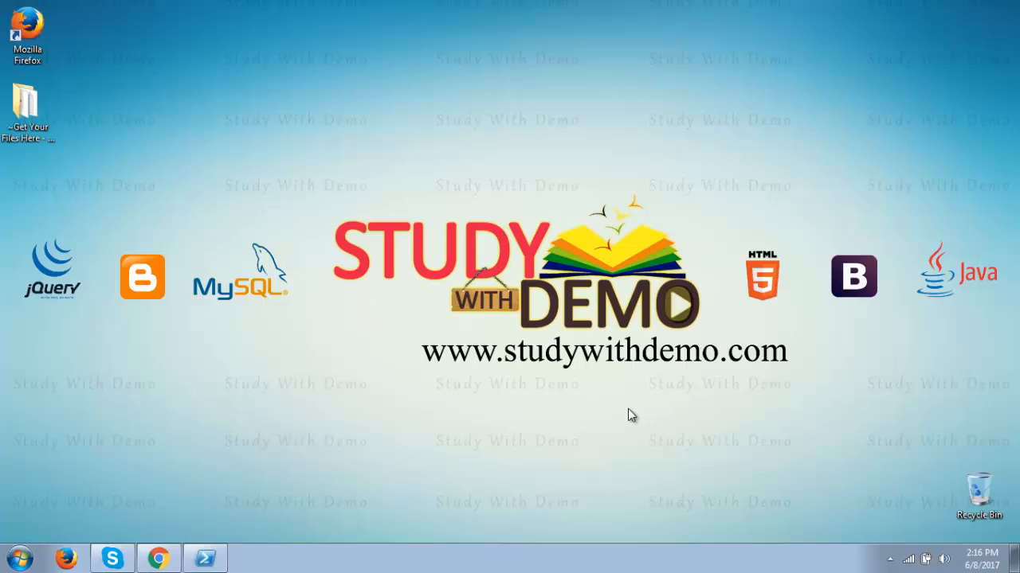
mouse_move(369, 470)
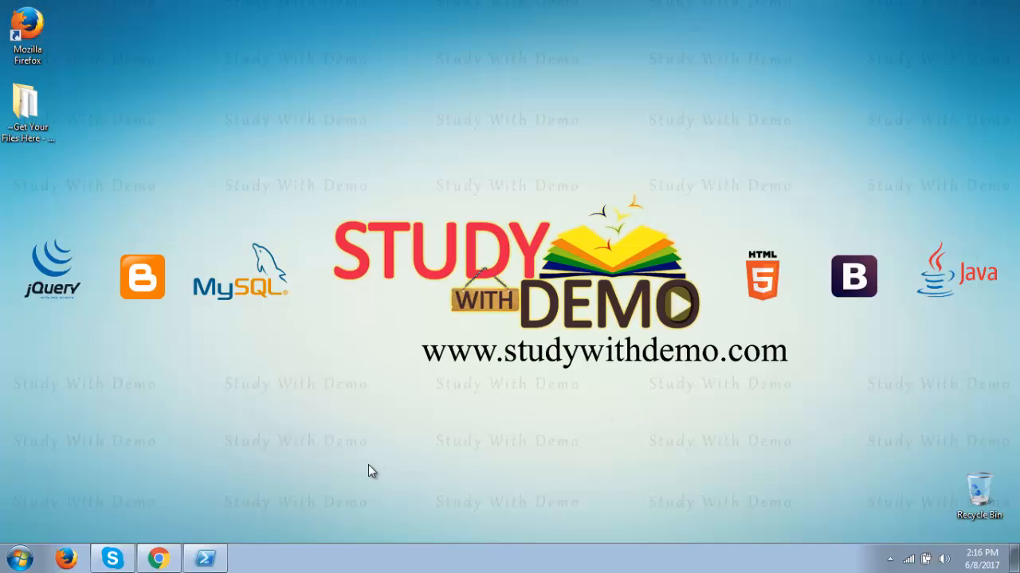
mouse_move(241, 504)
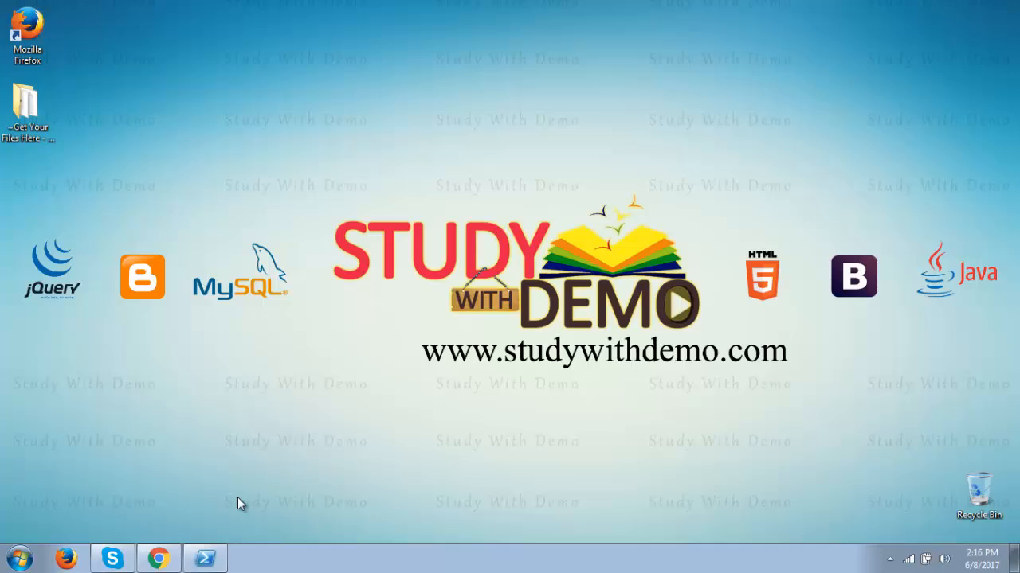
mouse_move(206, 557)
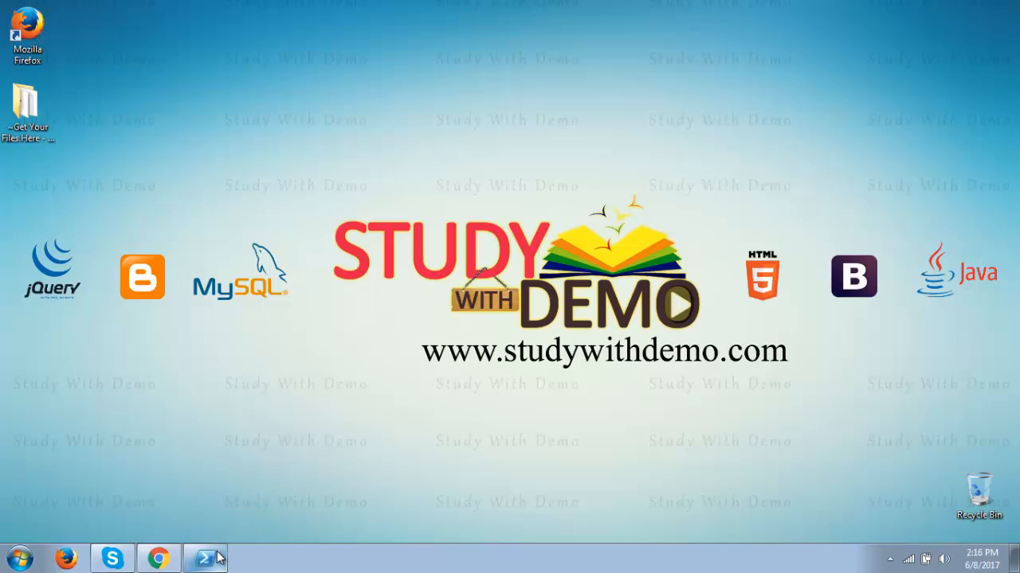
Step: Run get-service in PowerShell and scroll through the services with their statuses
left_click(205, 557)
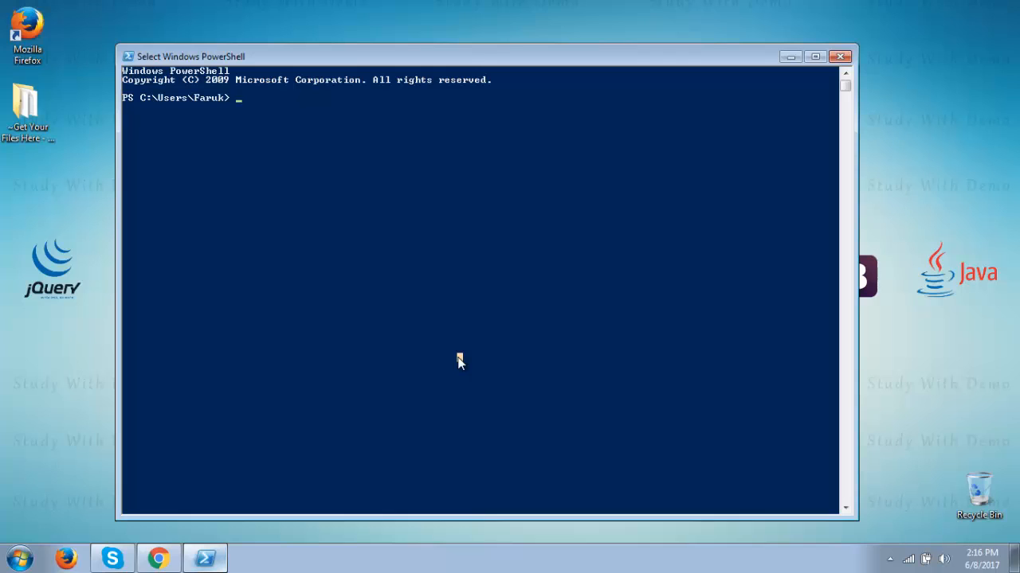
type("get")
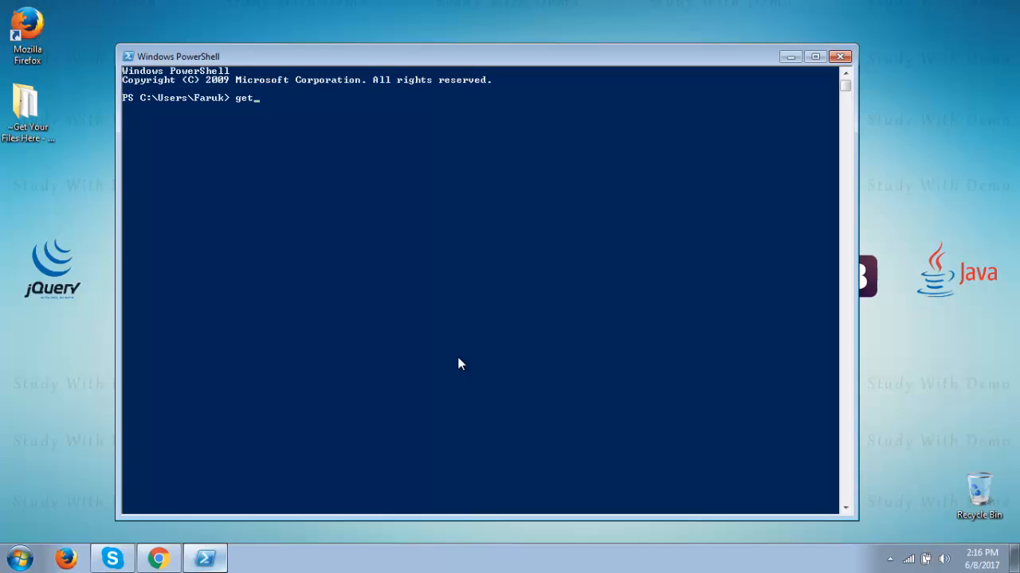
type("-service")
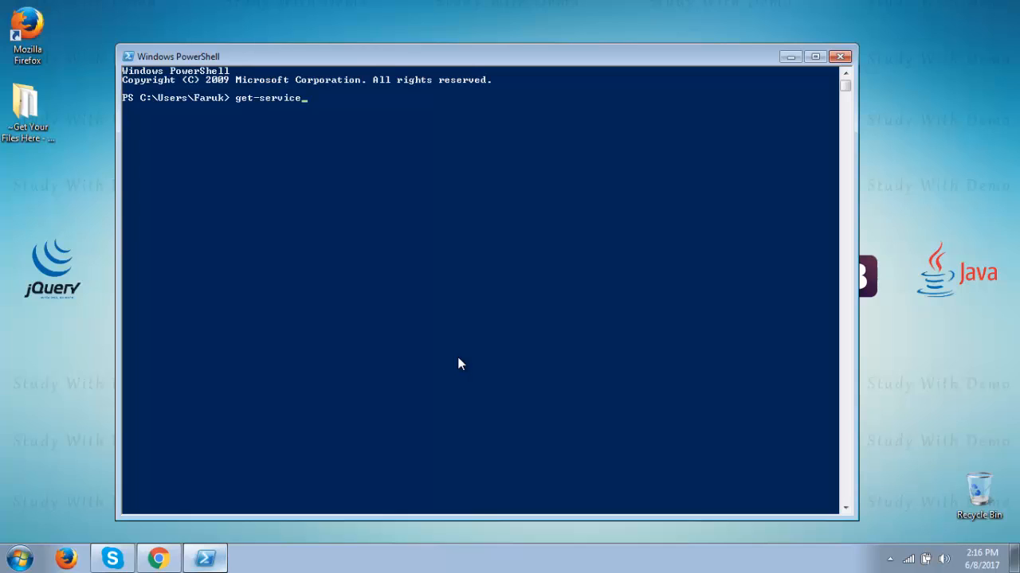
key("Return")
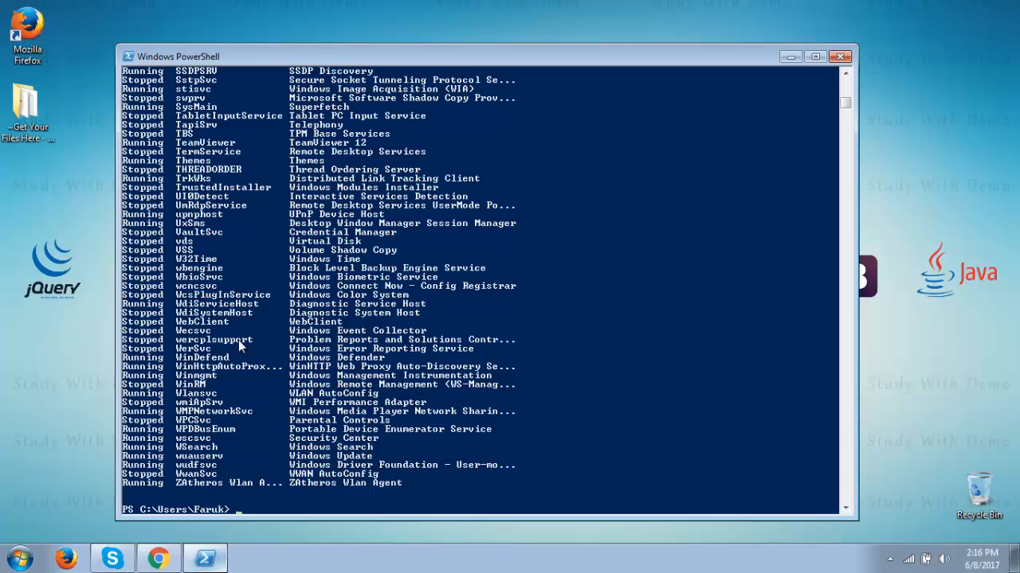
mouse_move(300, 377)
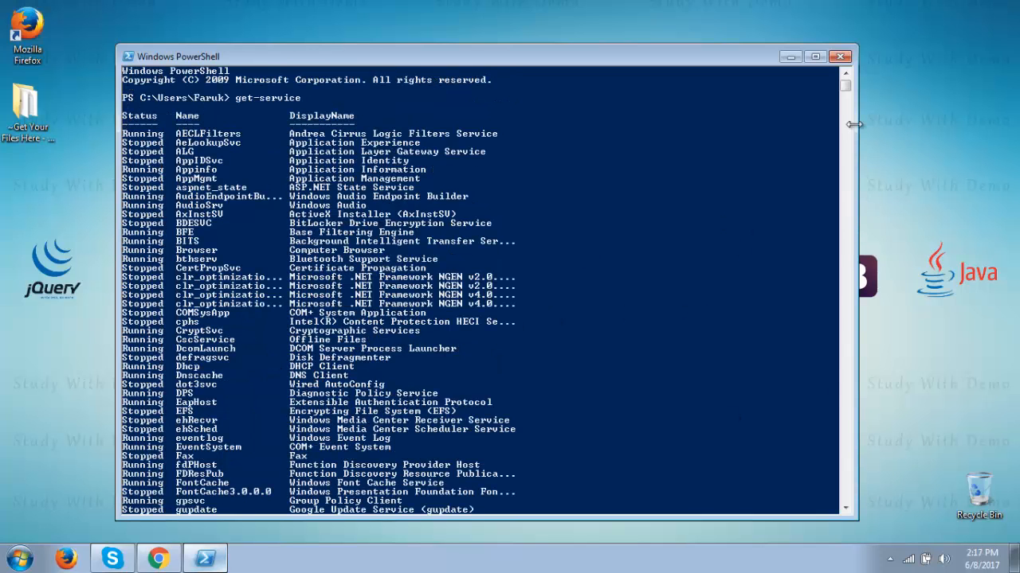
scroll("down", 3)
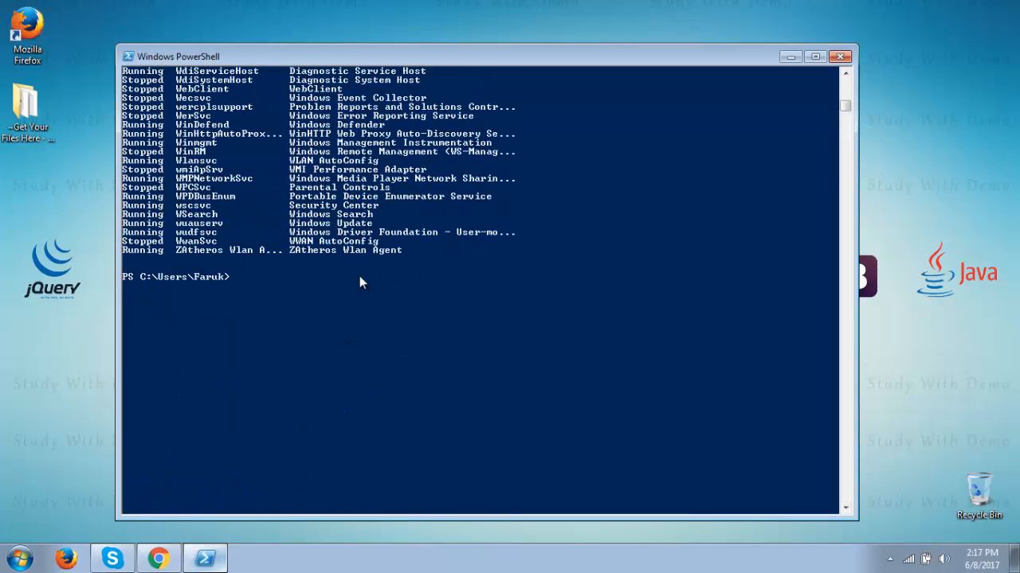
Step: Pipe get-service through ConvertTo-HTML with Name, DisplayName, Status into D:\output.html
type("get-service | convertTo-HTML Name, DisplayName, Status | set-content D:\\output.html")
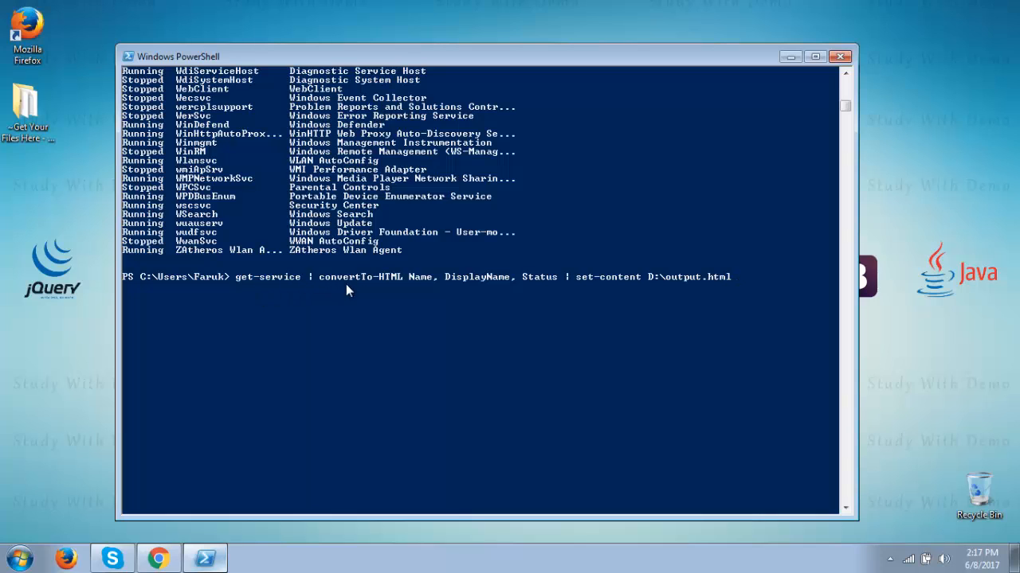
mouse_move(462, 289)
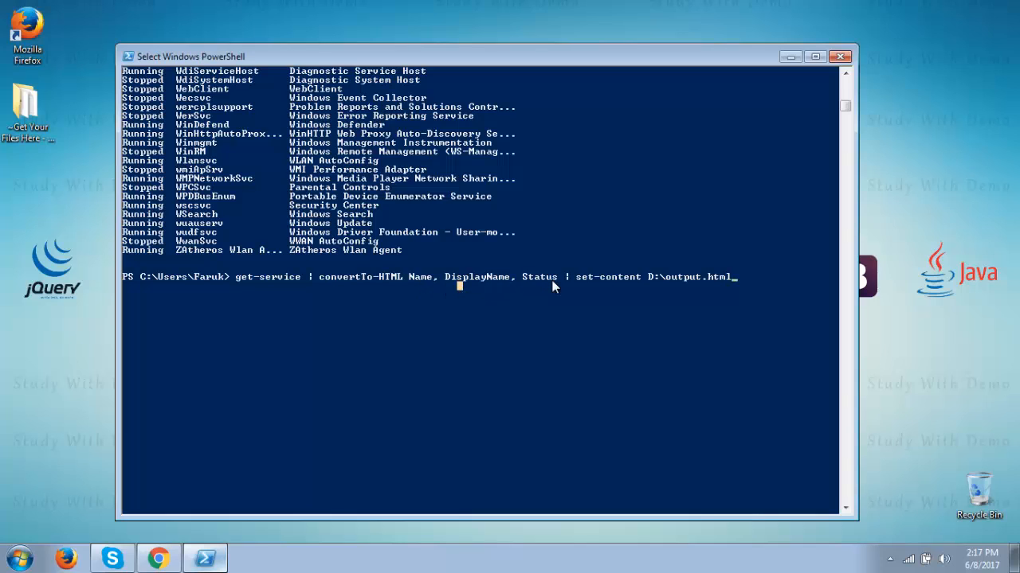
mouse_move(593, 286)
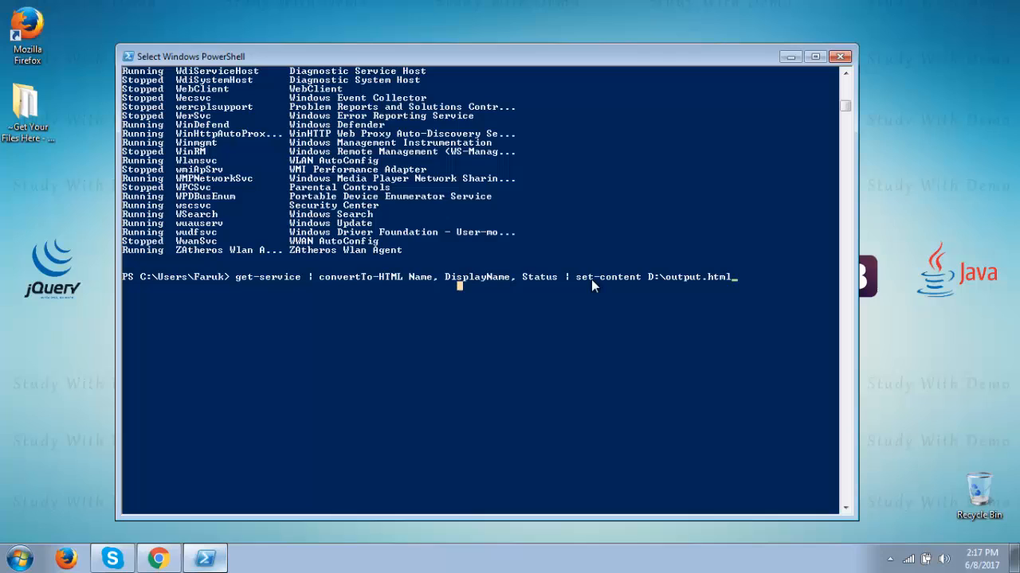
mouse_move(672, 290)
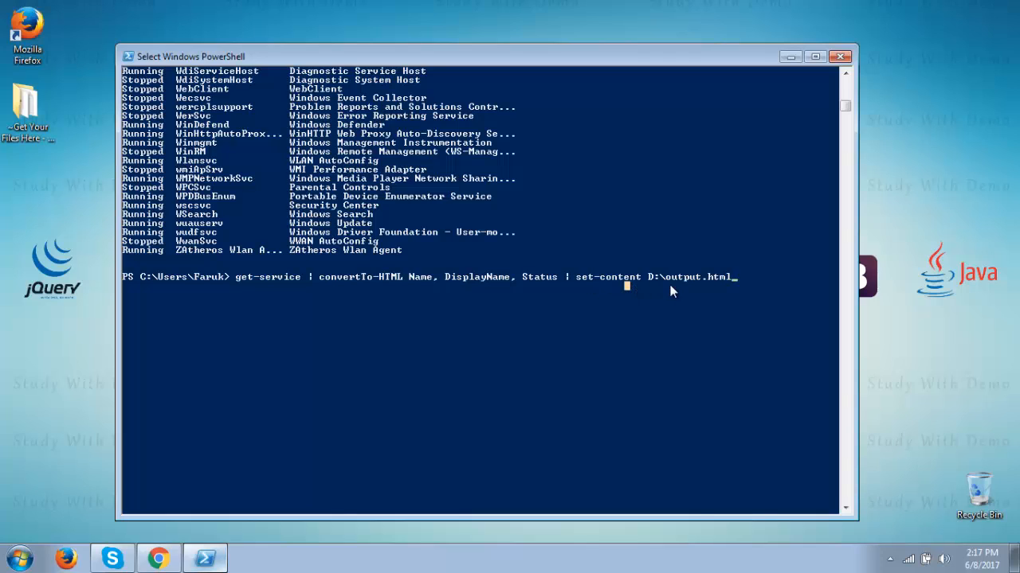
mouse_move(731, 289)
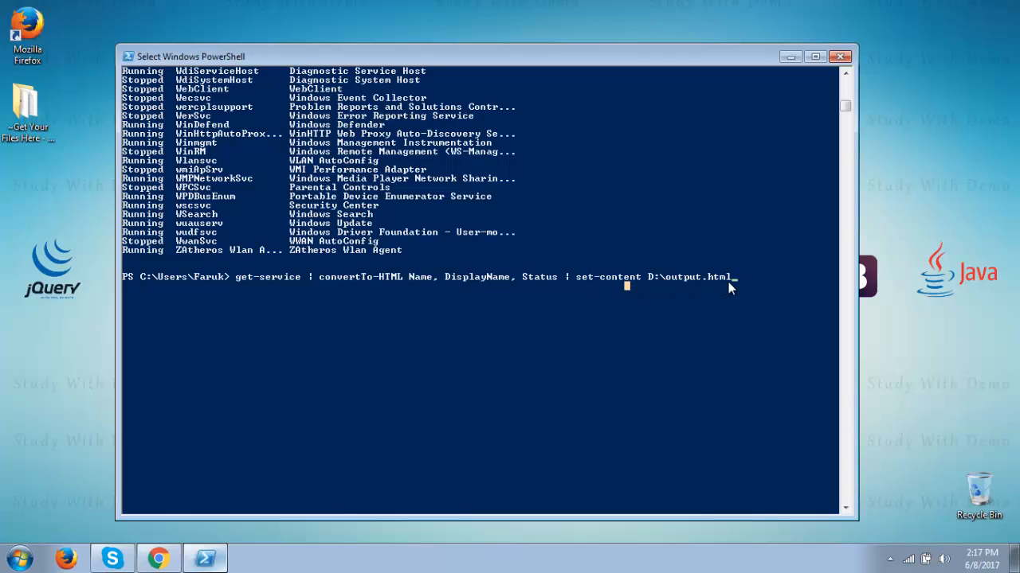
key("Return")
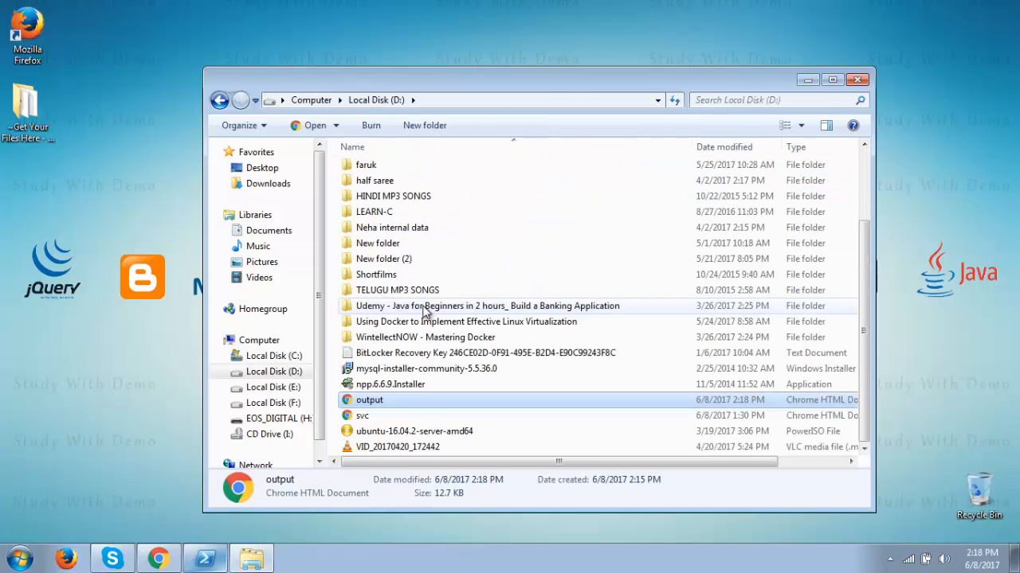
mouse_move(403, 406)
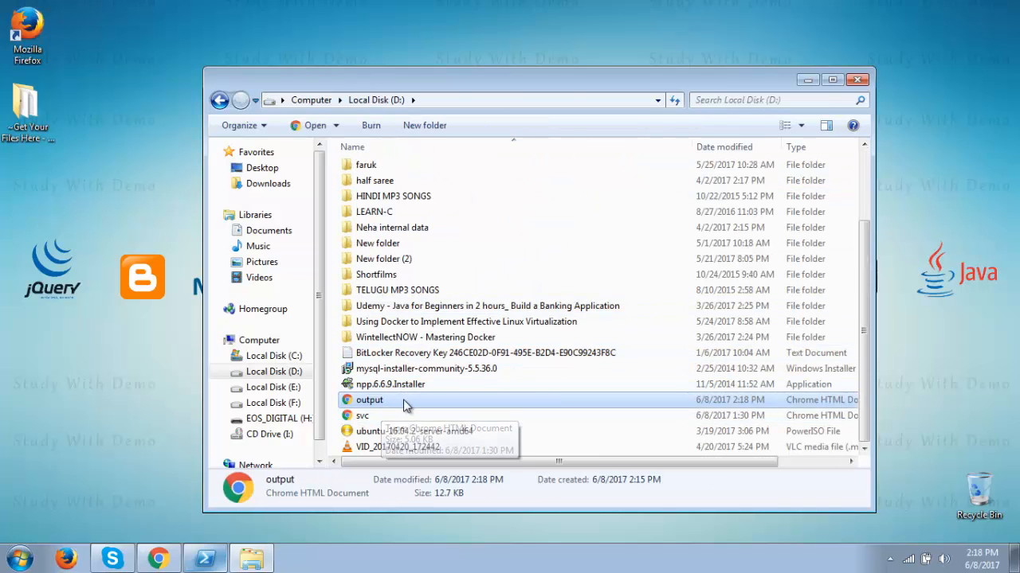
mouse_move(405, 405)
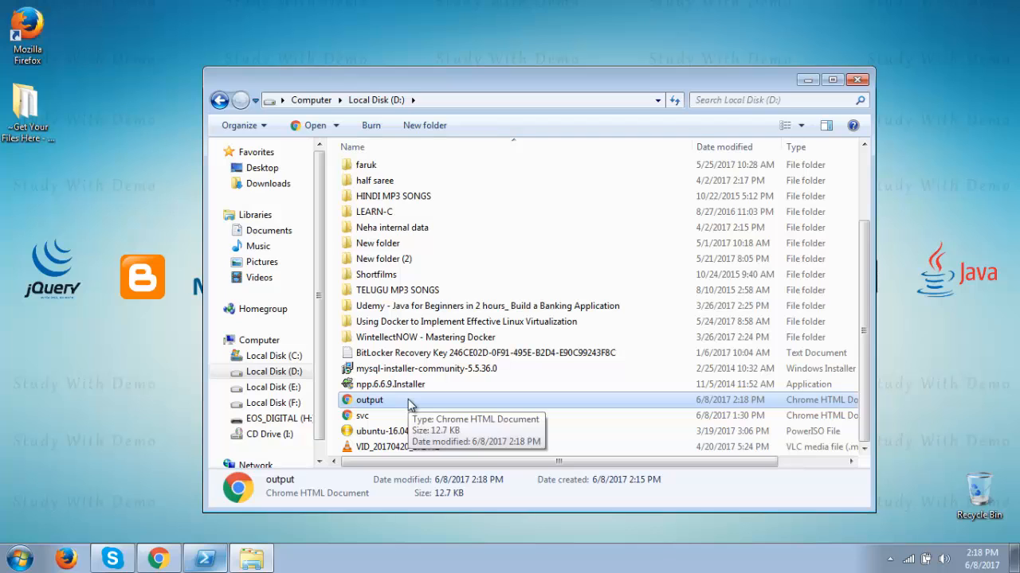
Step: Open output.html in Chrome and scroll the services table down to LanmanServer
double_click(368, 400)
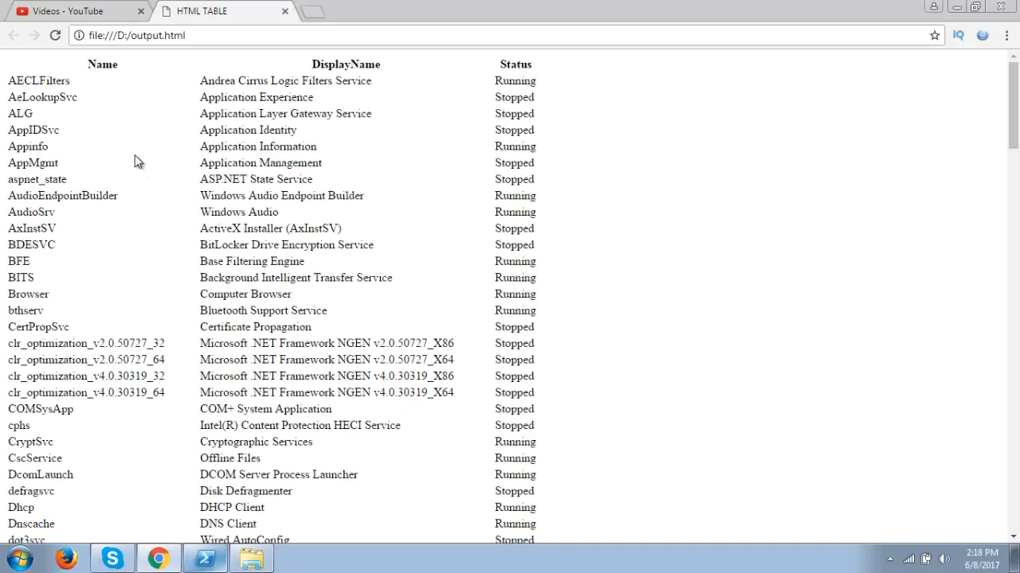
mouse_move(371, 64)
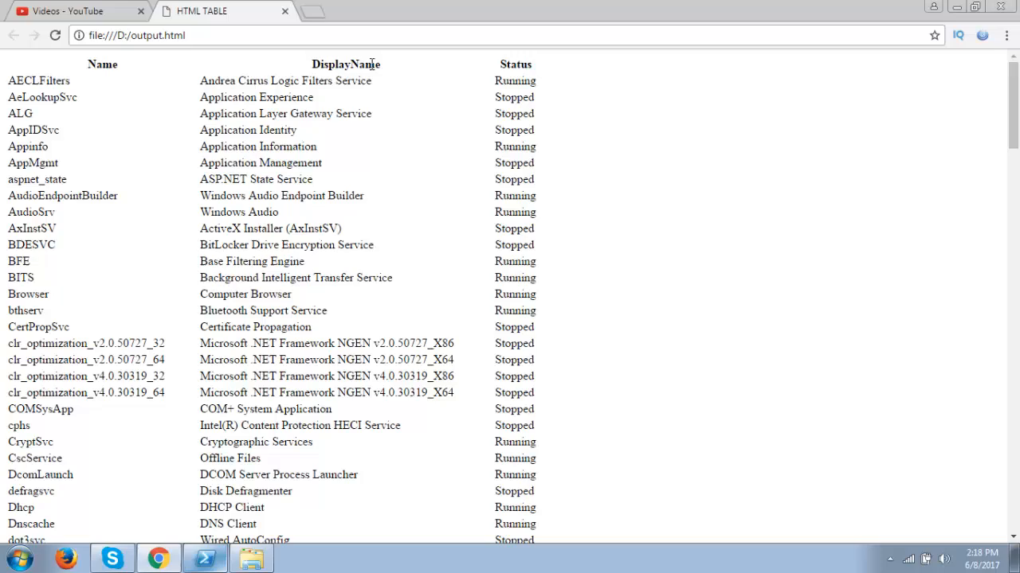
mouse_move(838, 194)
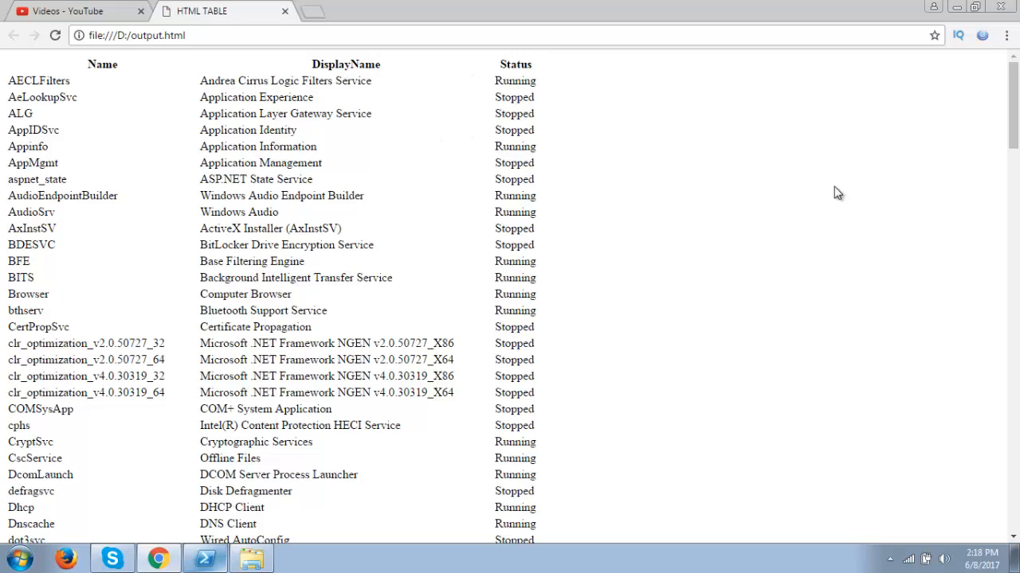
scroll("down", 3)
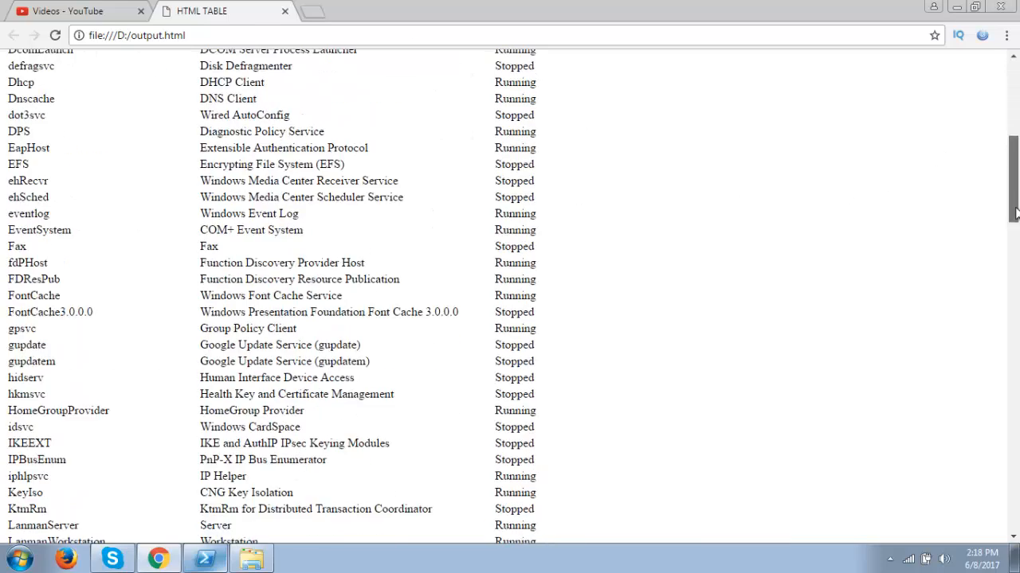
Step: View output.html's page source in a new Chrome tab, then return to PowerShell
right_click(724, 119)
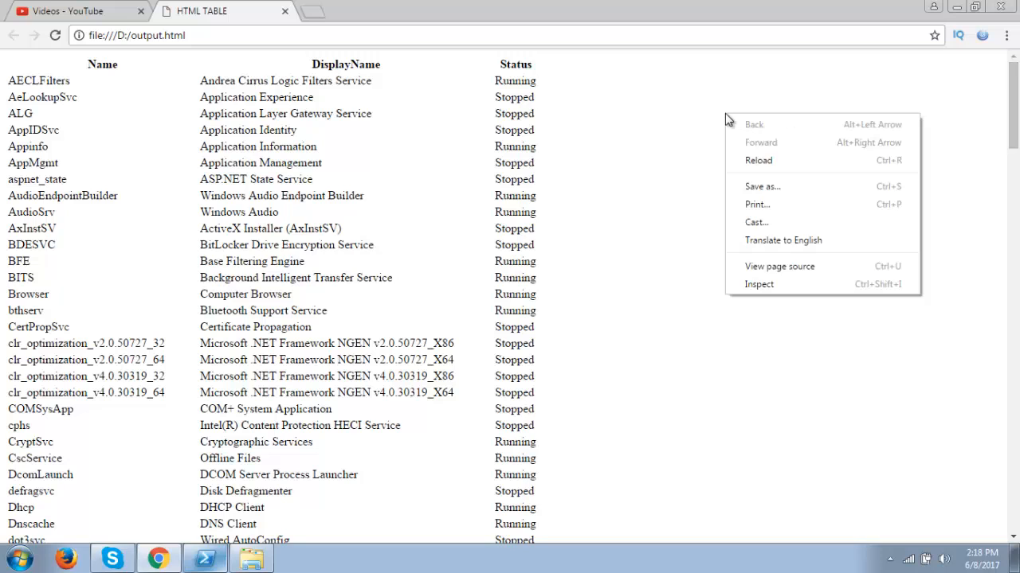
left_click(778, 266)
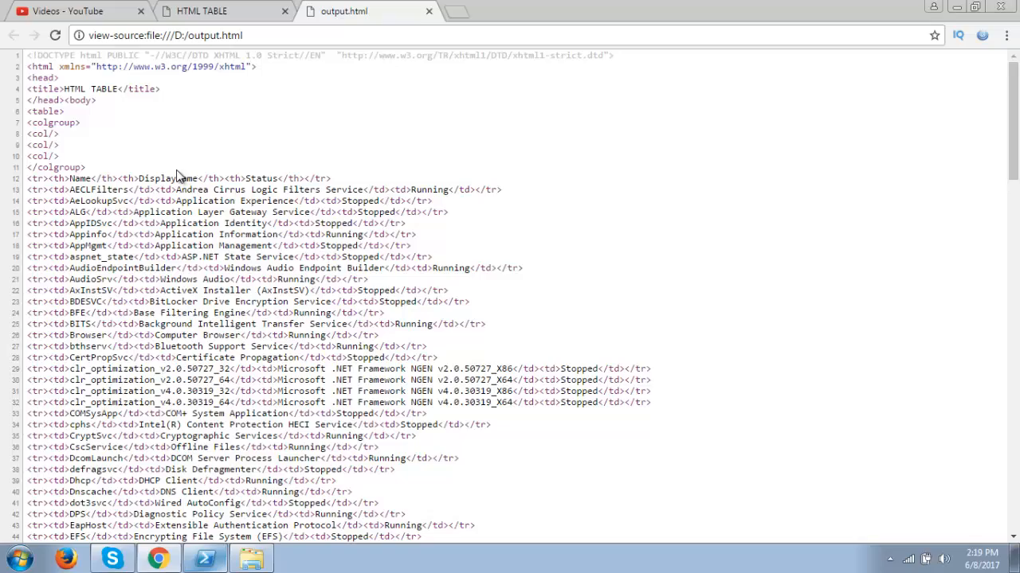
scroll("down", 3)
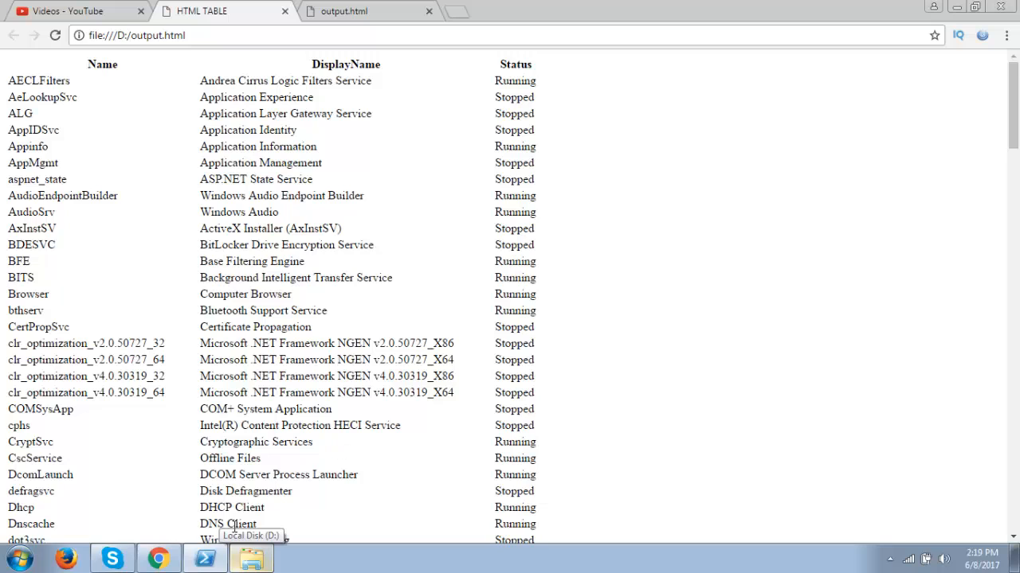
left_click(203, 558)
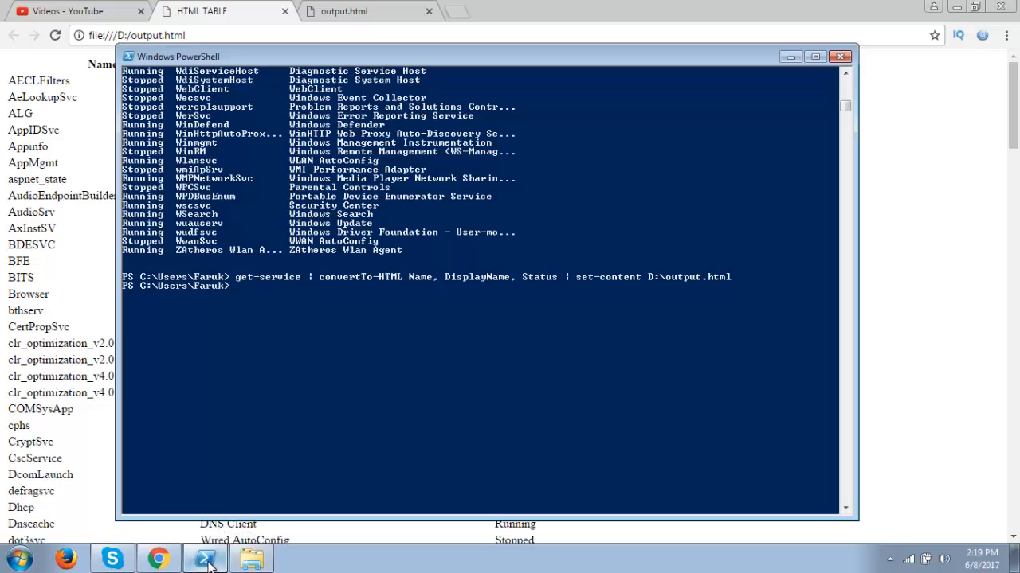